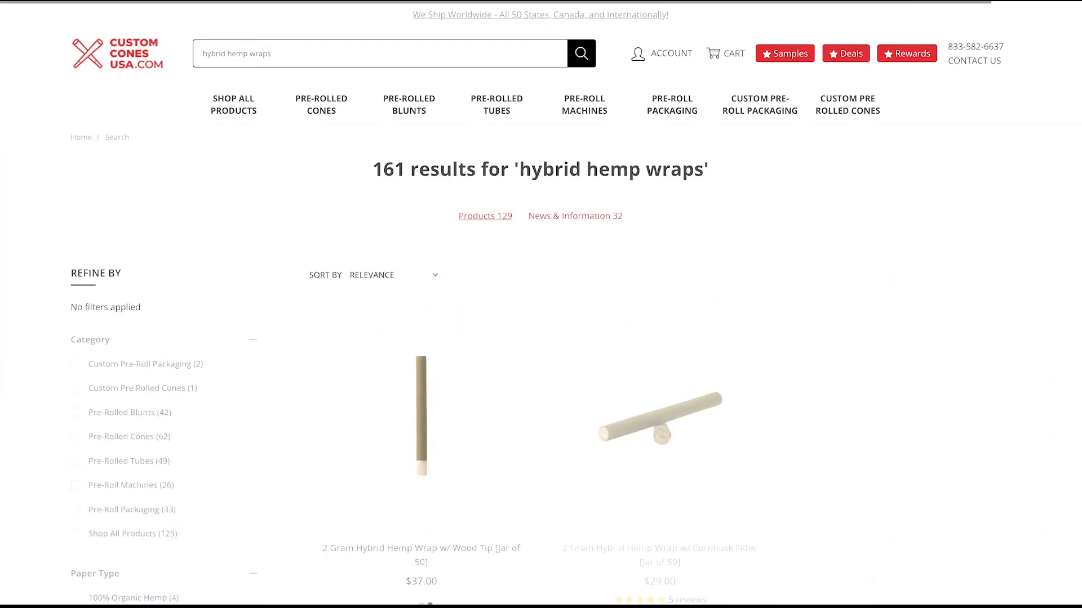
{"action": "scroll", "scroll_direction": "down", "scroll_amount": 3}
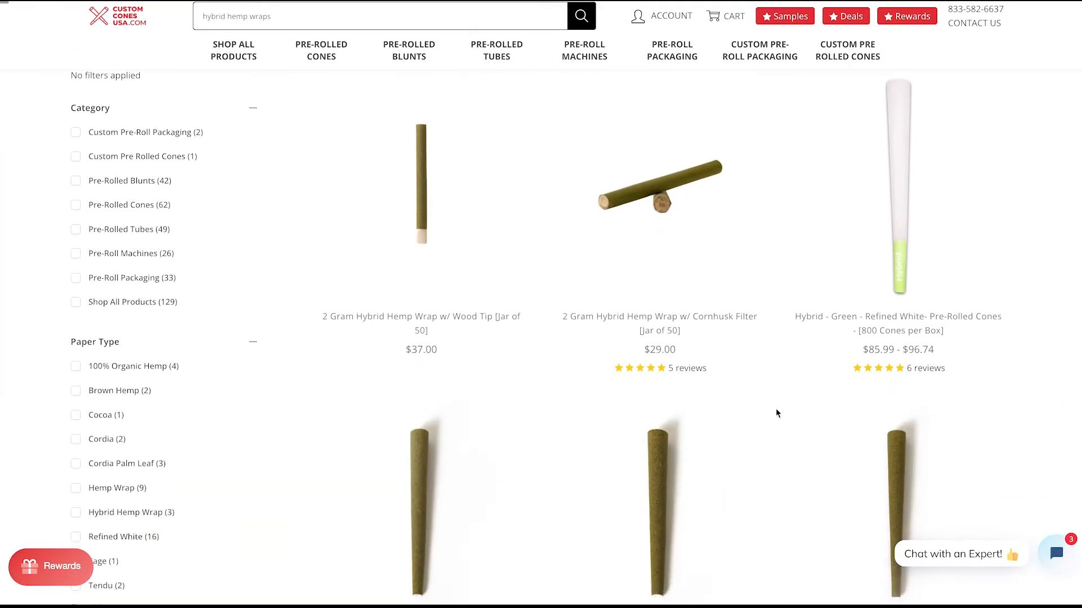